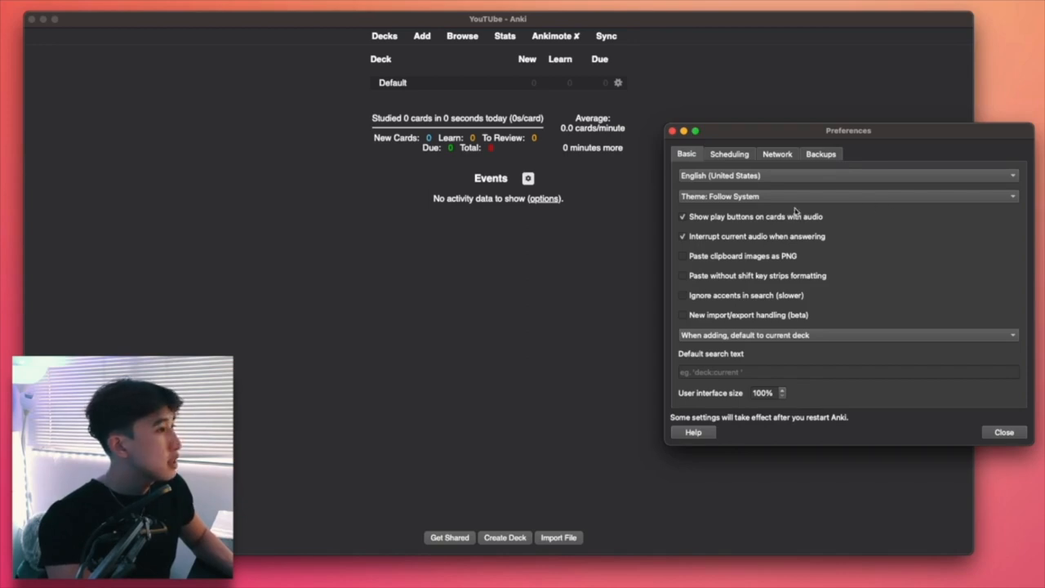
left_click(848, 196)
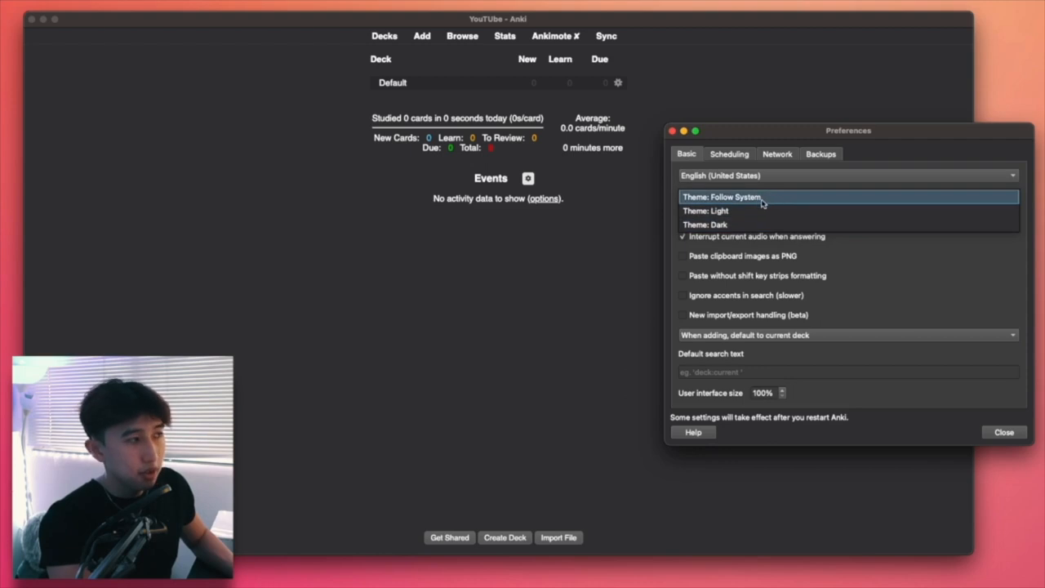
left_click(721, 196)
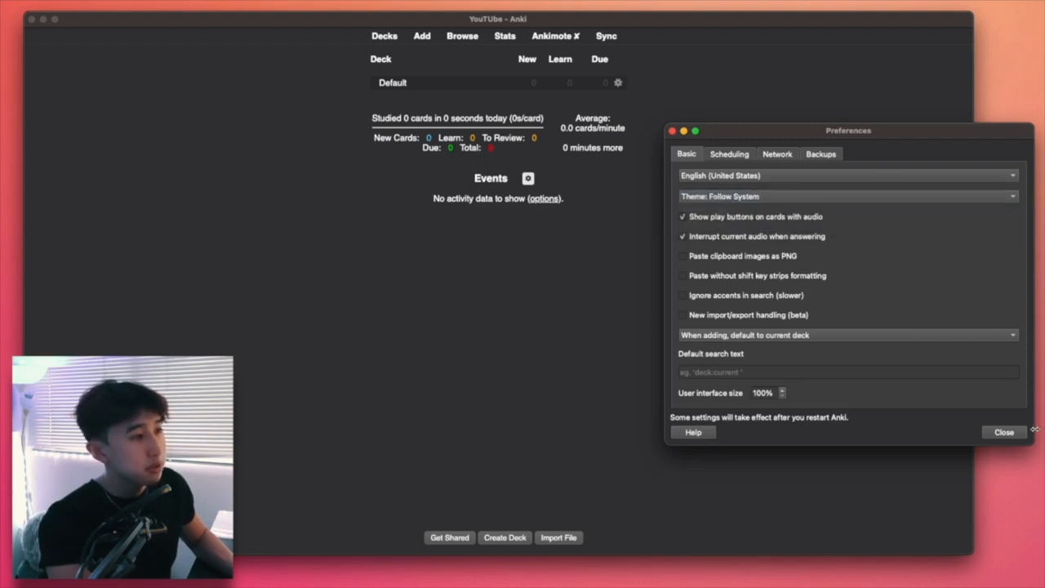